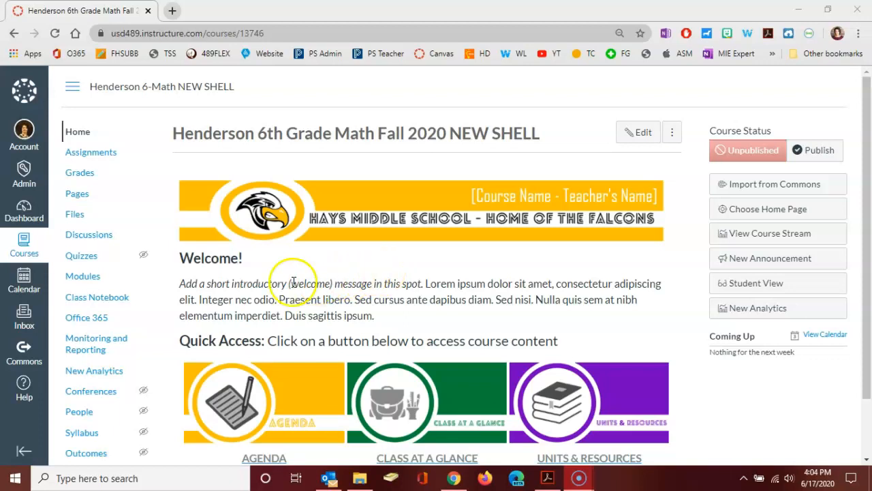
{"action": "mouse_move", "coordinate": [97, 297]}
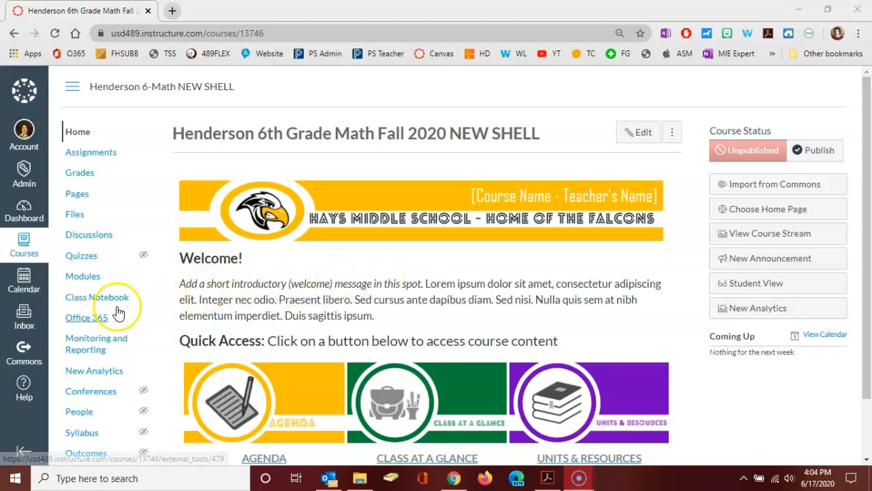
- Reach Settings in the course navigation for the 6th Grade Math NEW SHELL course
{"action": "scroll", "scroll_direction": "down", "scroll_amount": 3}
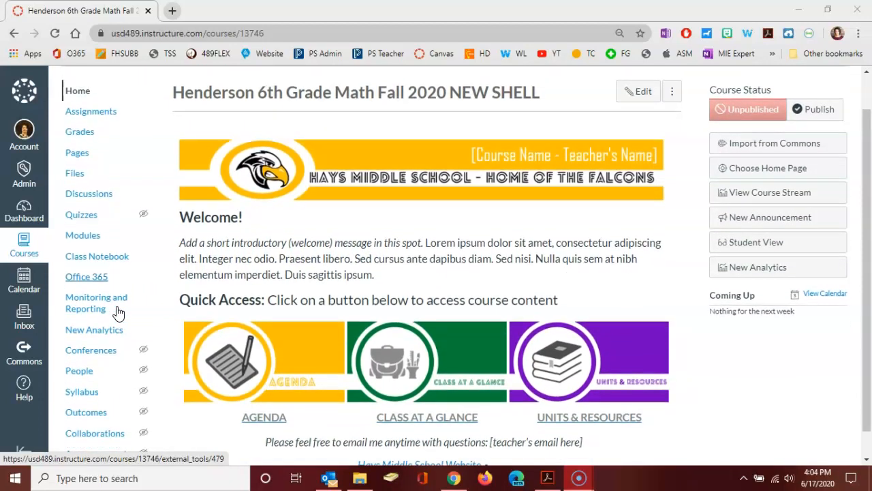
{"action": "scroll", "scroll_direction": "down", "scroll_amount": 3}
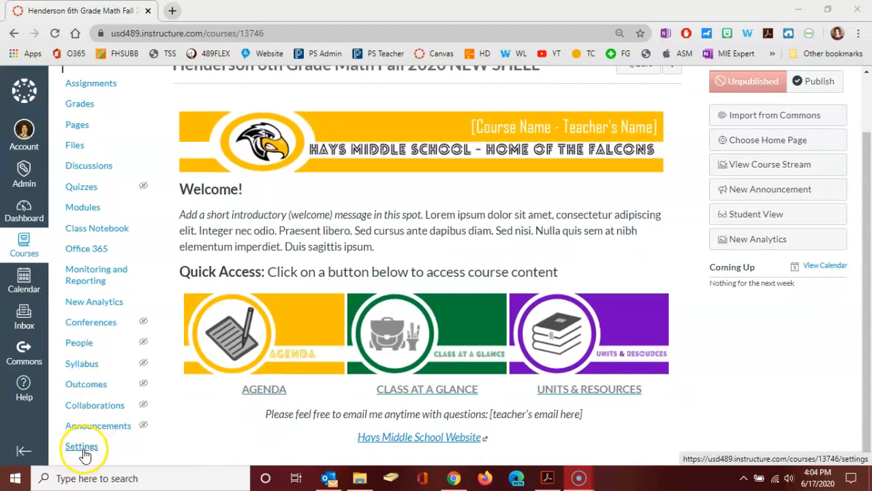
{"action": "left_click", "coordinate": [82, 446]}
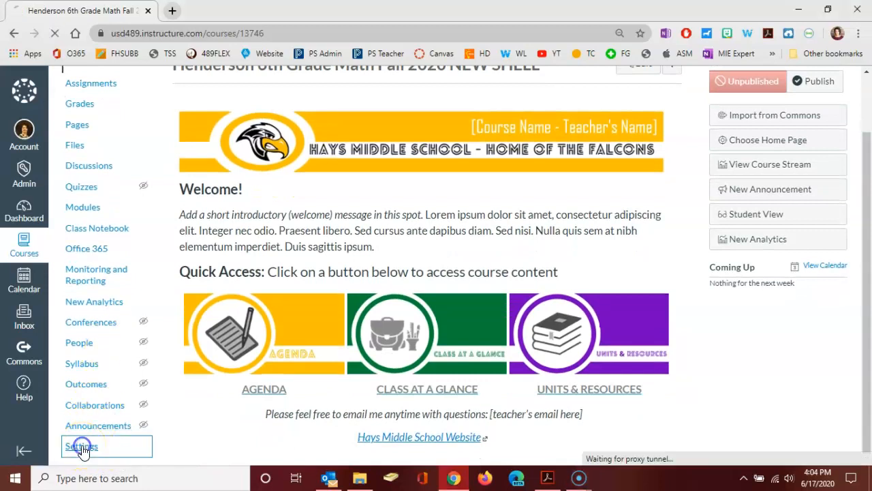
{"action": "left_click", "coordinate": [81, 446]}
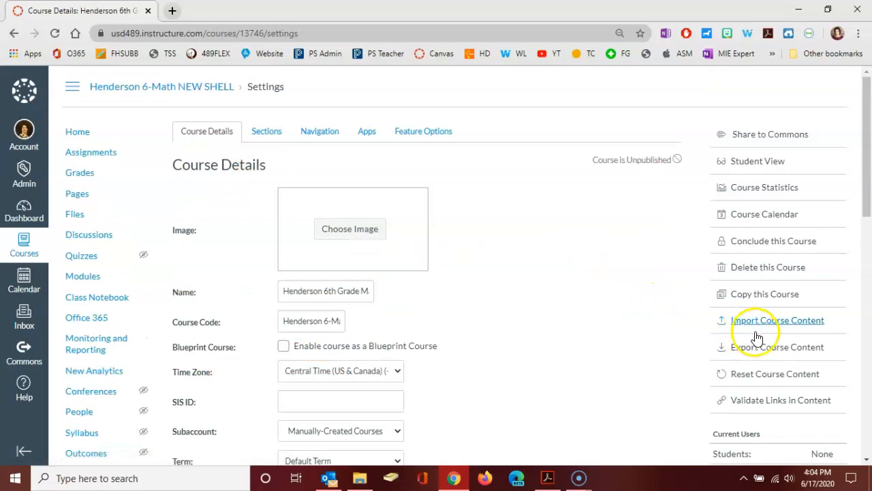
{"action": "mouse_move", "coordinate": [777, 320]}
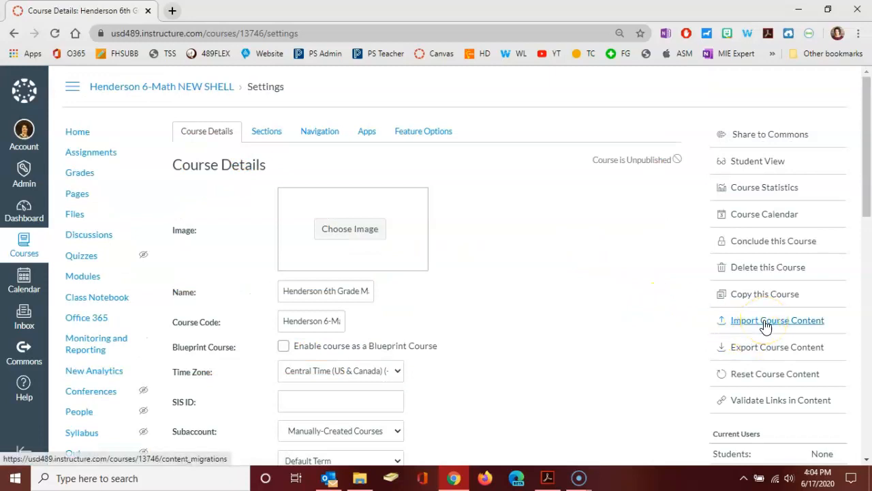
- Start Import Course Content with Copy a Canvas Course as the content type
{"action": "left_click", "coordinate": [777, 318]}
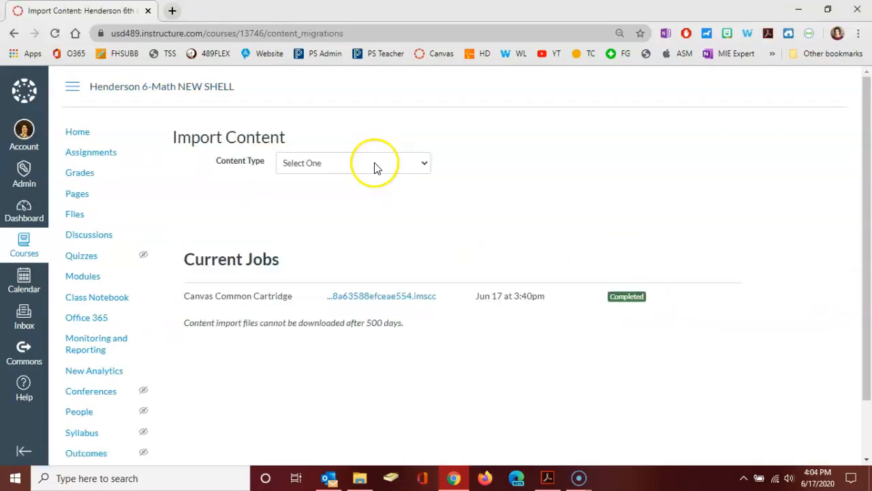
{"action": "left_click", "coordinate": [352, 162]}
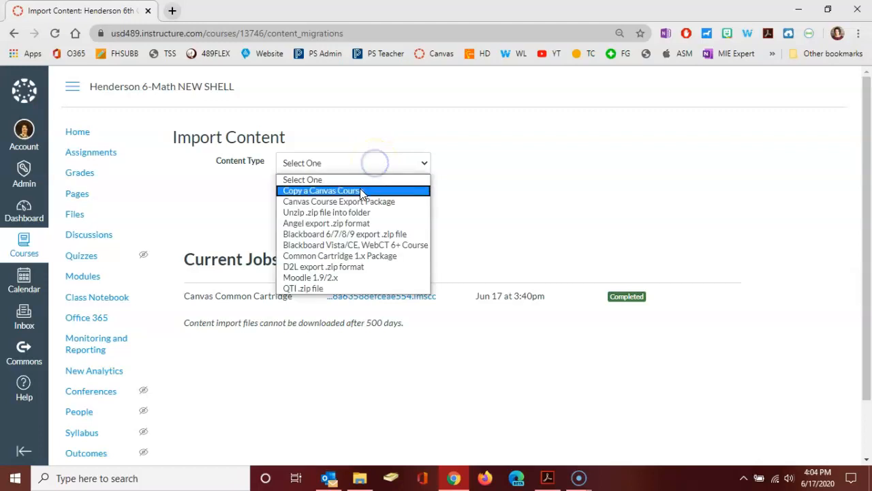
{"action": "left_click", "coordinate": [320, 191]}
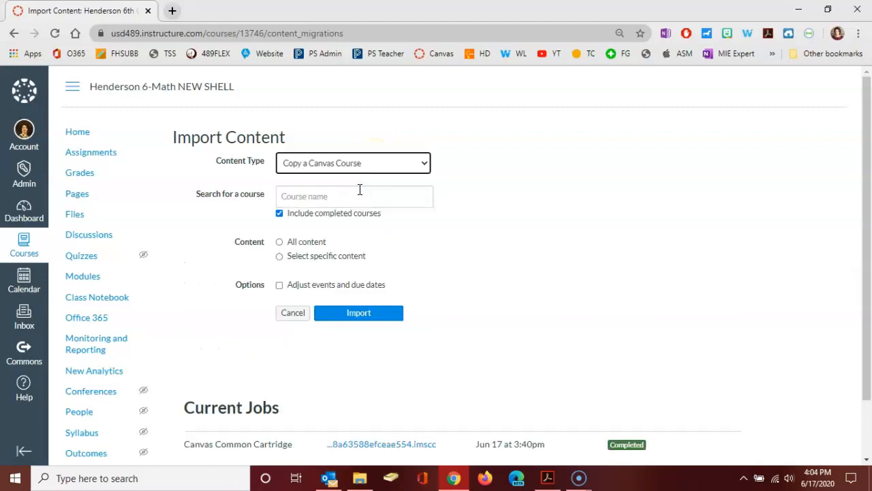
{"action": "left_click", "coordinate": [354, 197]}
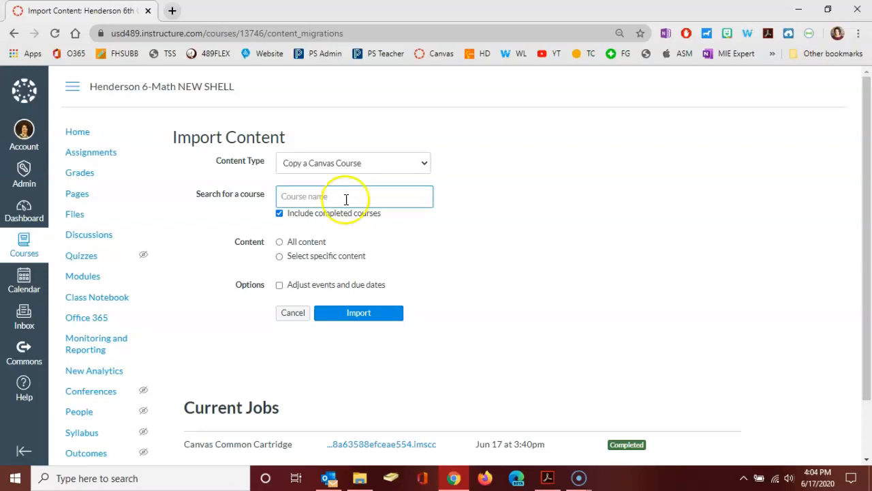
{"action": "left_click", "coordinate": [354, 196]}
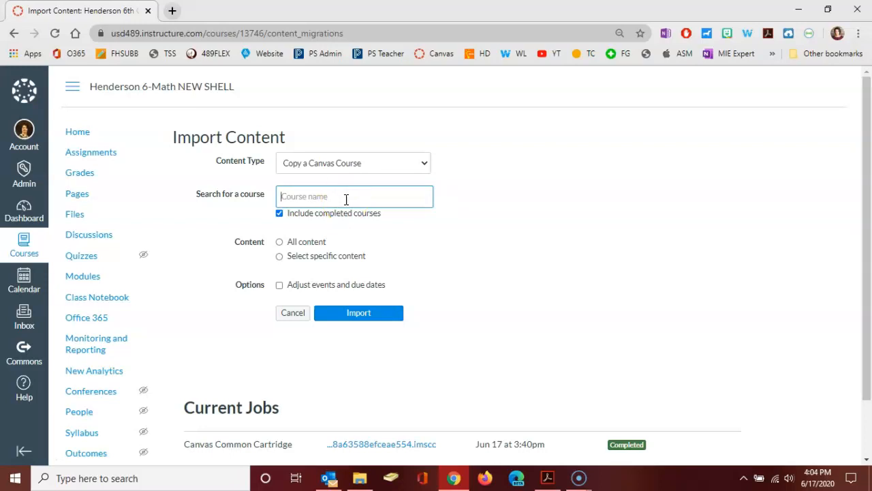
- Search the source-course list, trying 'Shell' and 'Fall 202' before settling on 'Henderson'
{"action": "type", "text": "Shell"}
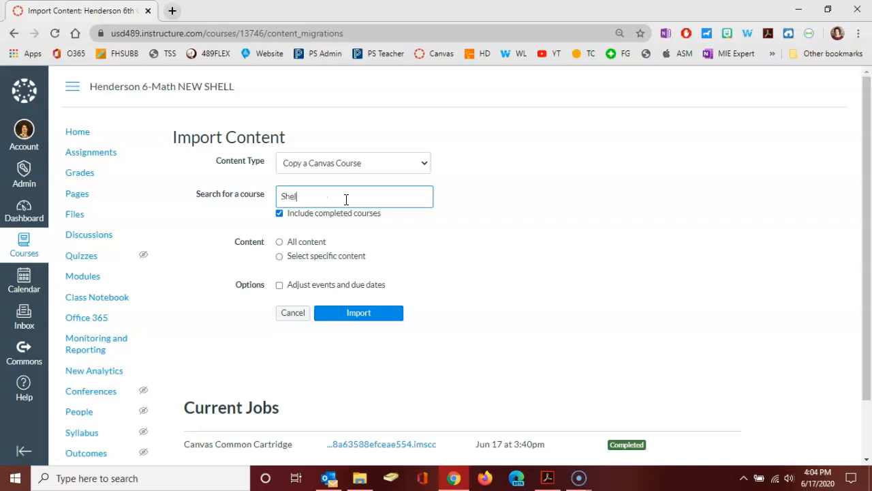
{"action": "type", "text": "Shell"}
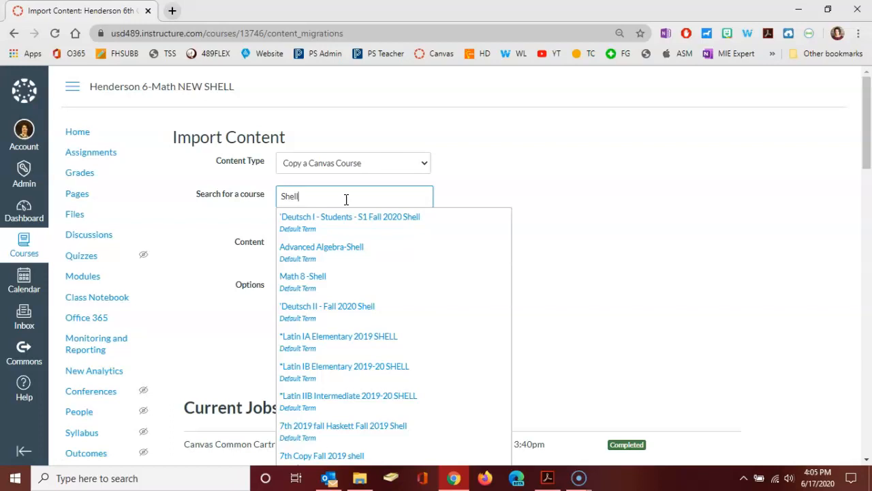
{"action": "key", "text": "Backspace"}
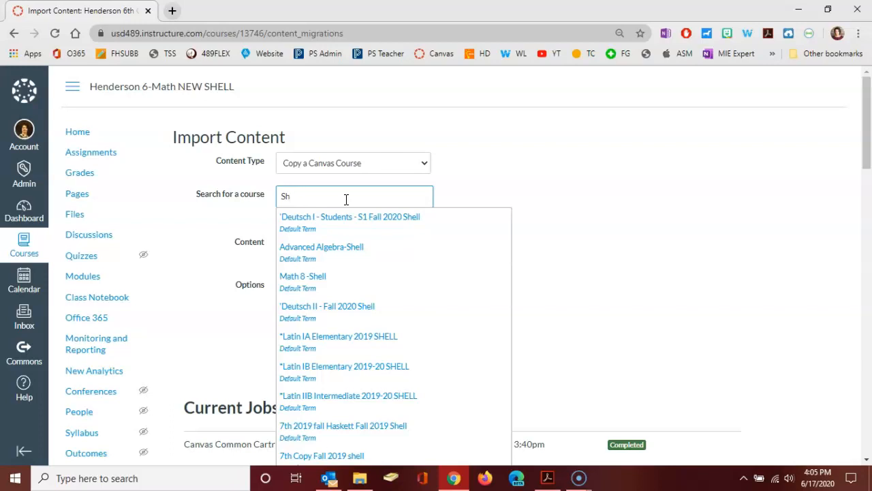
{"action": "type", "text": "Fall 2020"}
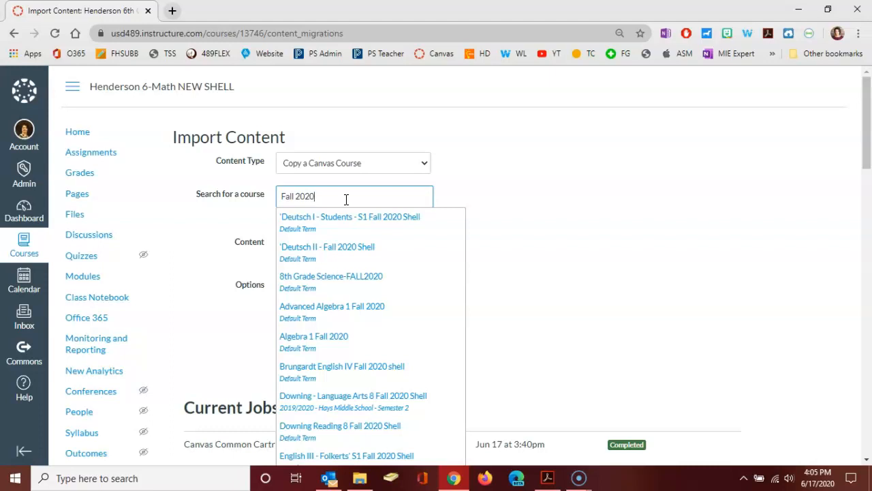
{"action": "key", "text": "ctrl+a"}
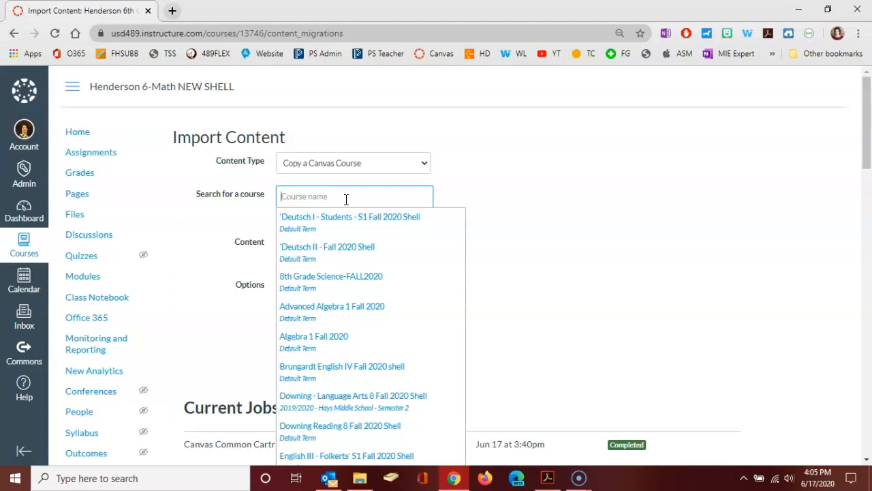
{"action": "type", "text": "Henderson"}
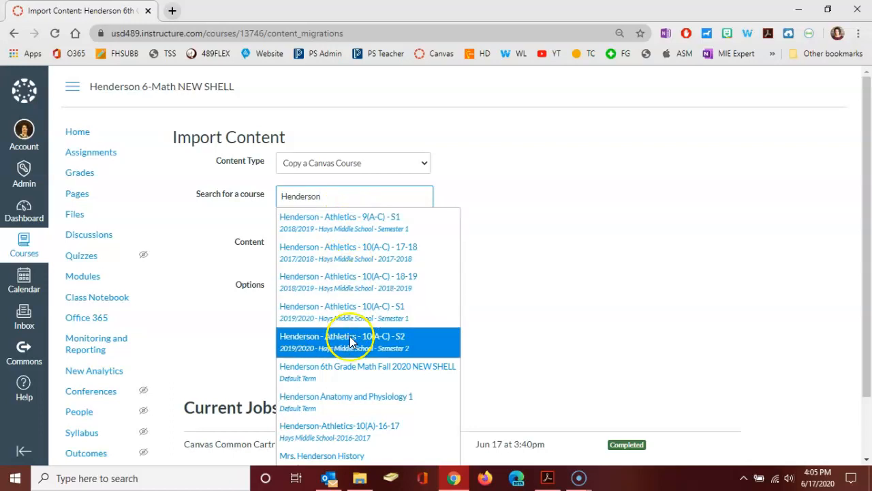
{"action": "scroll", "scroll_direction": "down", "scroll_amount": 3}
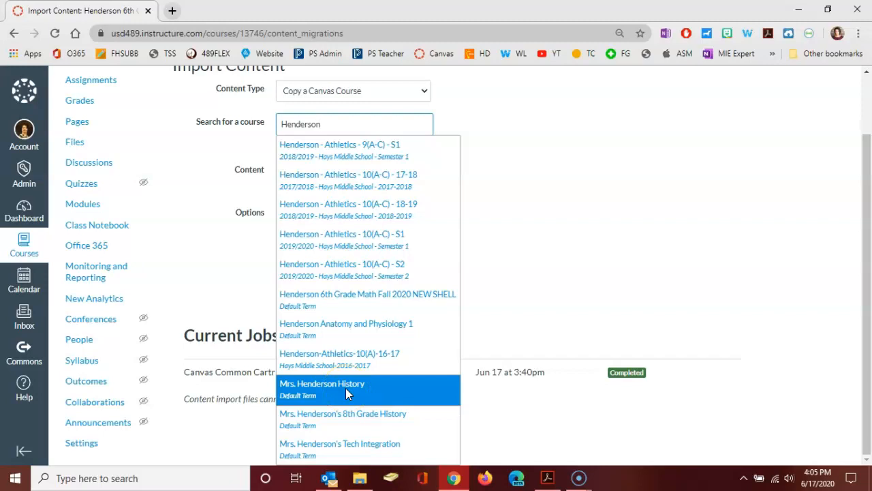
- Pick Mrs. Henderson History, choose Select specific content, and queue the course copy import
{"action": "left_click", "coordinate": [321, 383]}
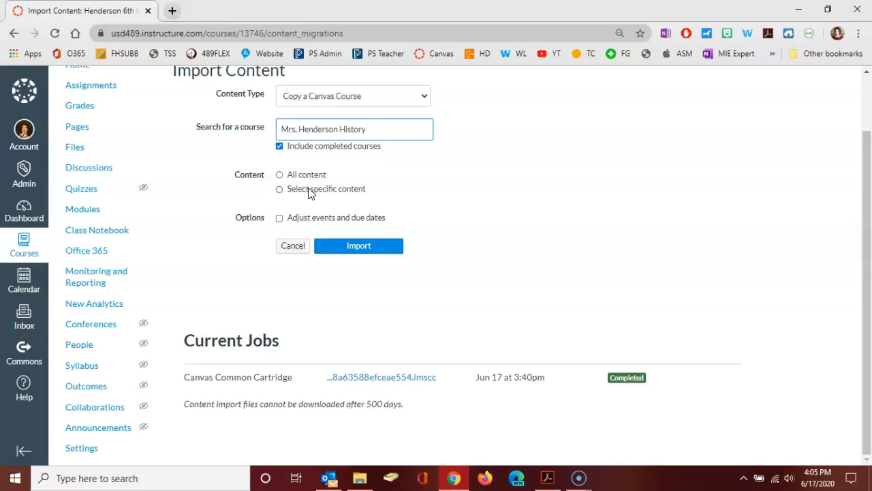
{"action": "left_click", "coordinate": [279, 188]}
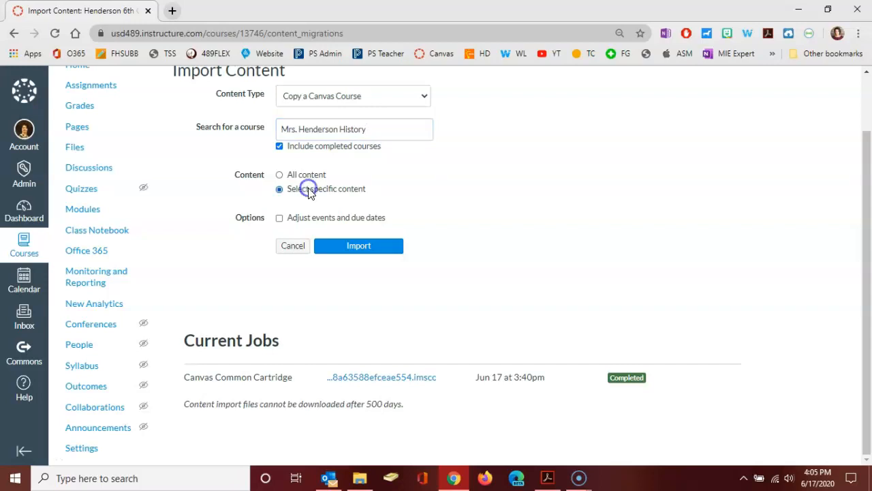
{"action": "left_click", "coordinate": [279, 188]}
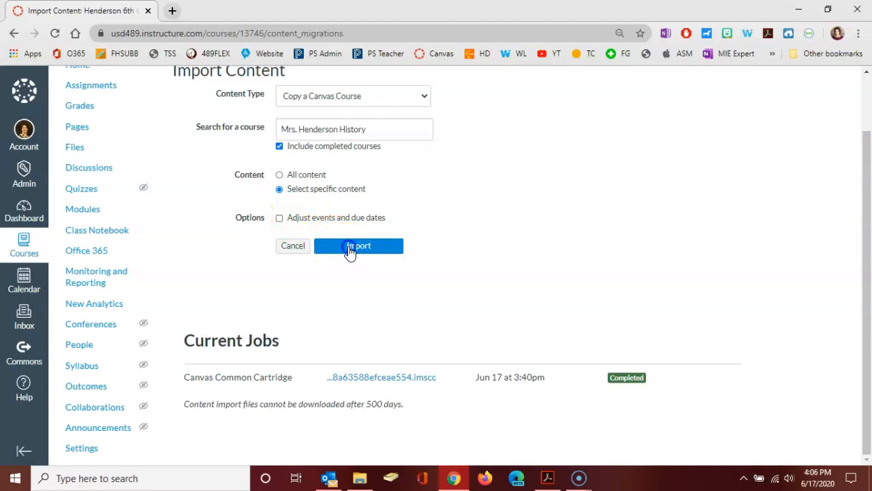
{"action": "left_click", "coordinate": [358, 245]}
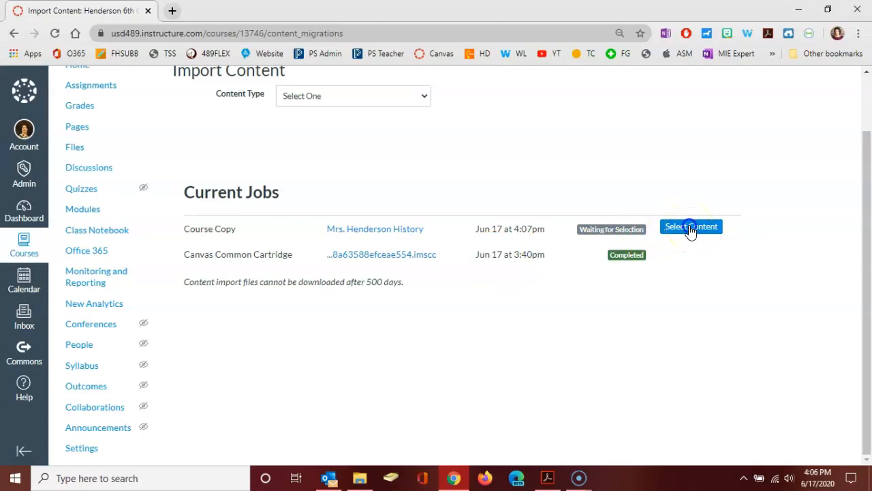
- In Select Content, tick Modules and Question Banks and expand the Pages list
{"action": "left_click", "coordinate": [691, 226]}
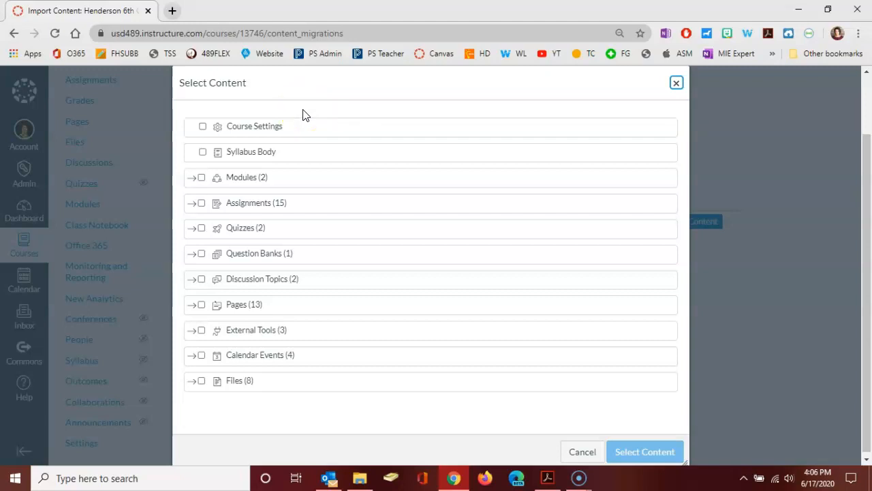
{"action": "mouse_move", "coordinate": [305, 115]}
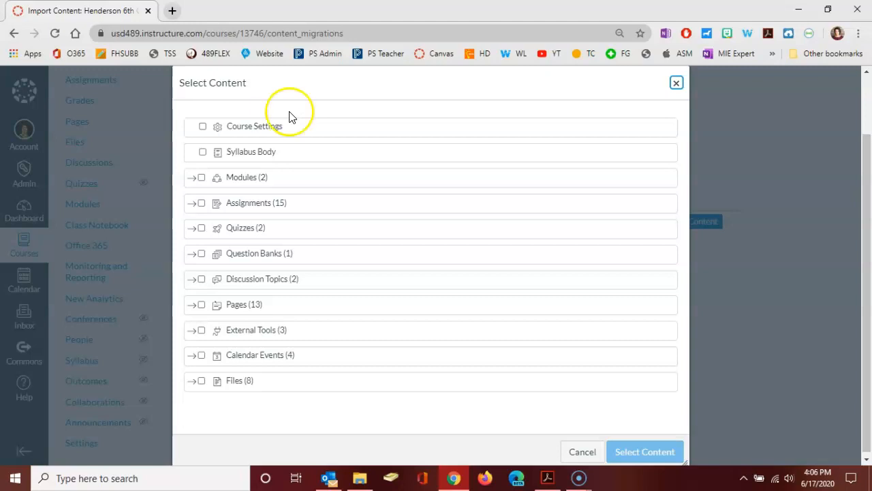
{"action": "mouse_move", "coordinate": [262, 137]}
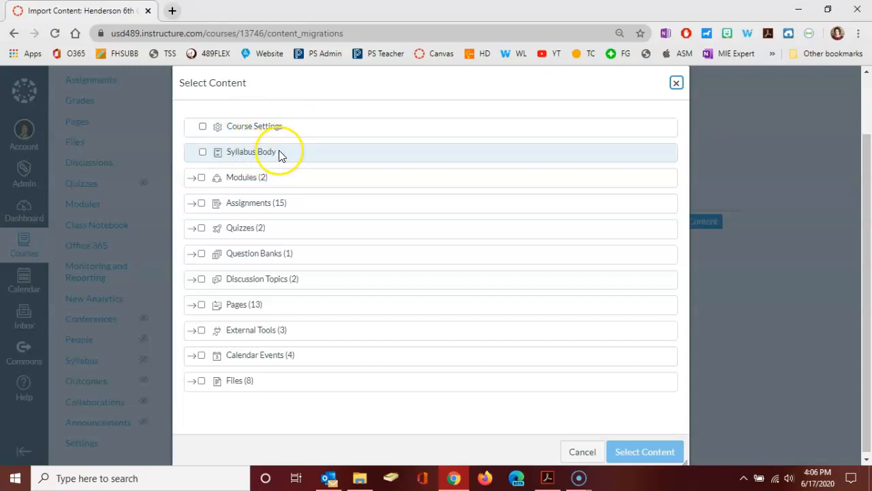
{"action": "mouse_move", "coordinate": [206, 181]}
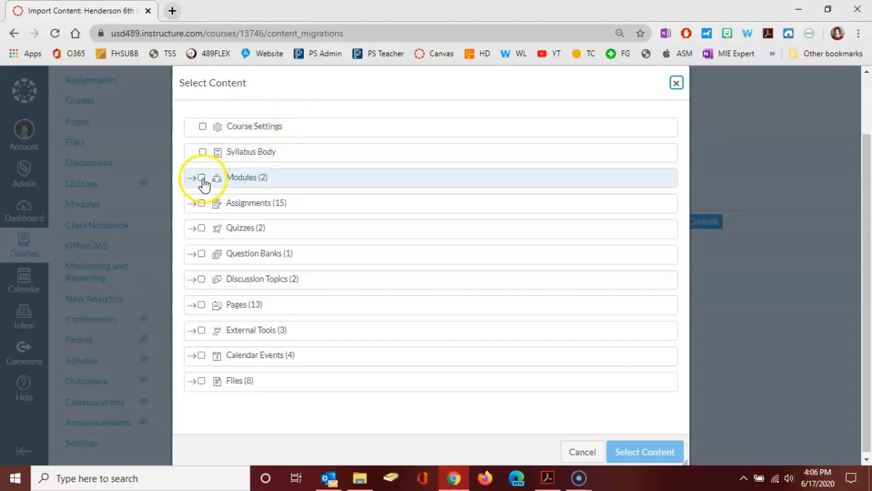
{"action": "left_click", "coordinate": [202, 177]}
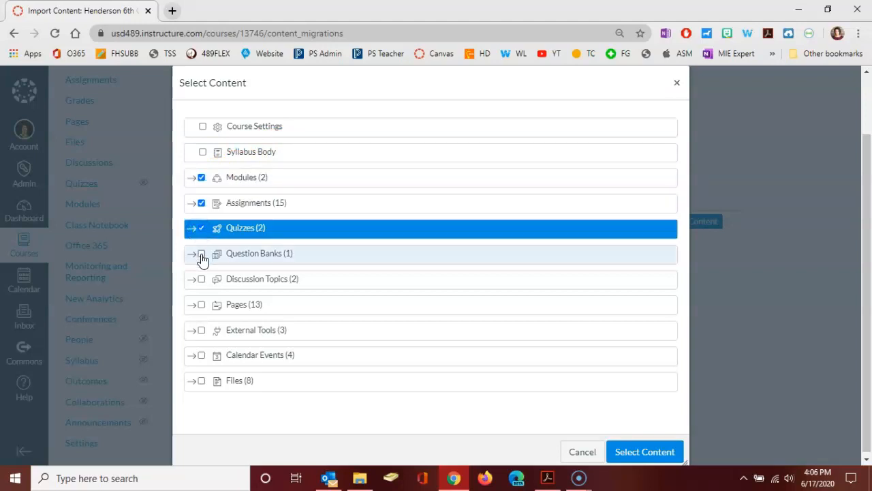
{"action": "left_click", "coordinate": [202, 253]}
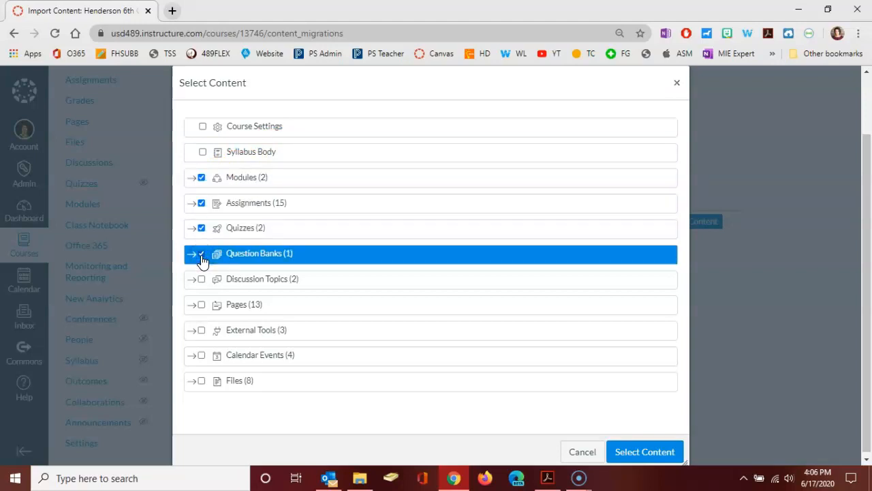
{"action": "left_click", "coordinate": [194, 305]}
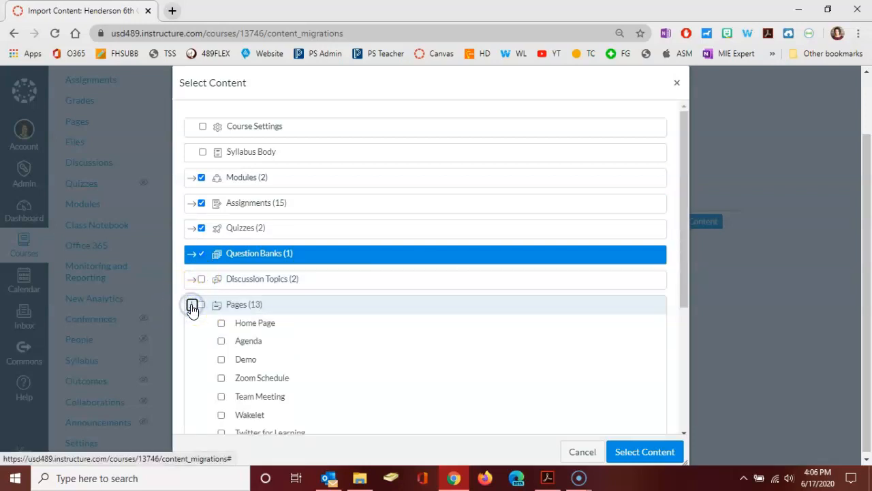
- Tick External Tools and Files further down the content-selection dialog
{"action": "scroll", "scroll_direction": "down", "scroll_amount": 3}
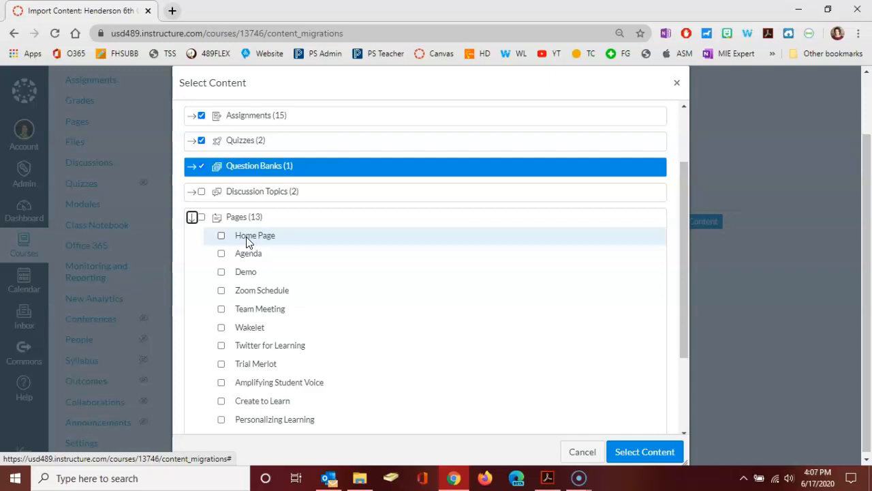
{"action": "mouse_move", "coordinate": [246, 243]}
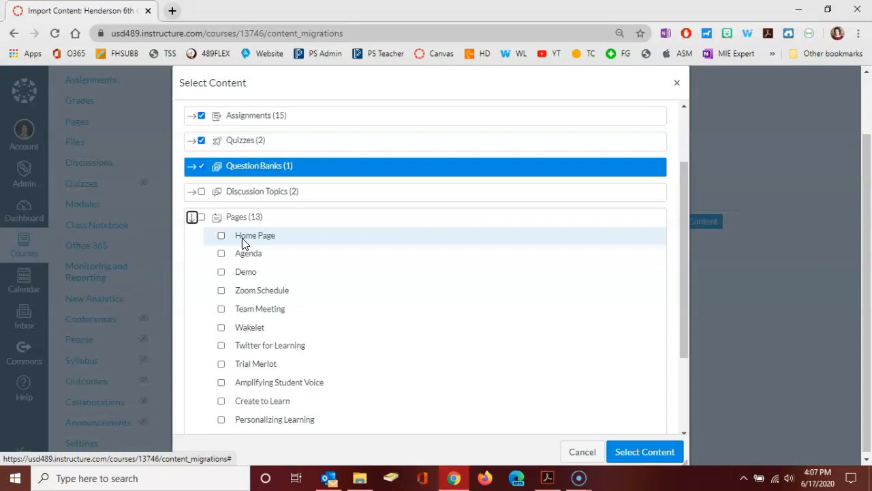
{"action": "mouse_move", "coordinate": [256, 266]}
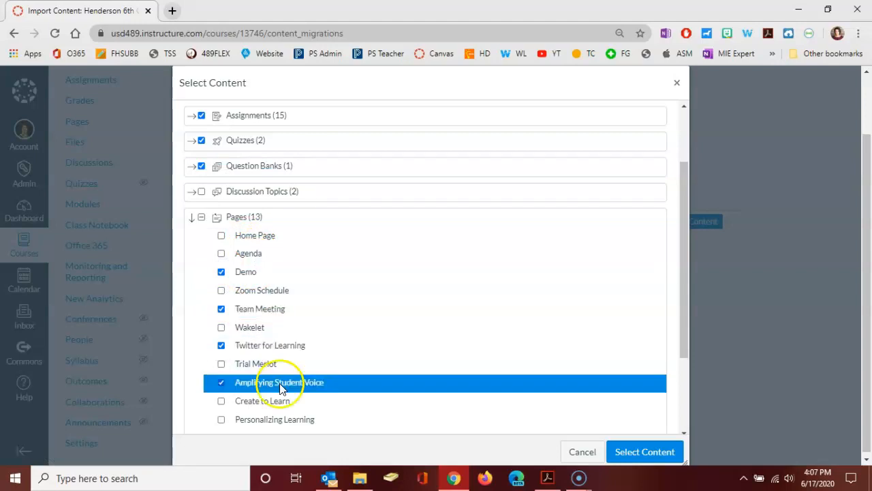
{"action": "scroll", "scroll_direction": "down", "scroll_amount": 3}
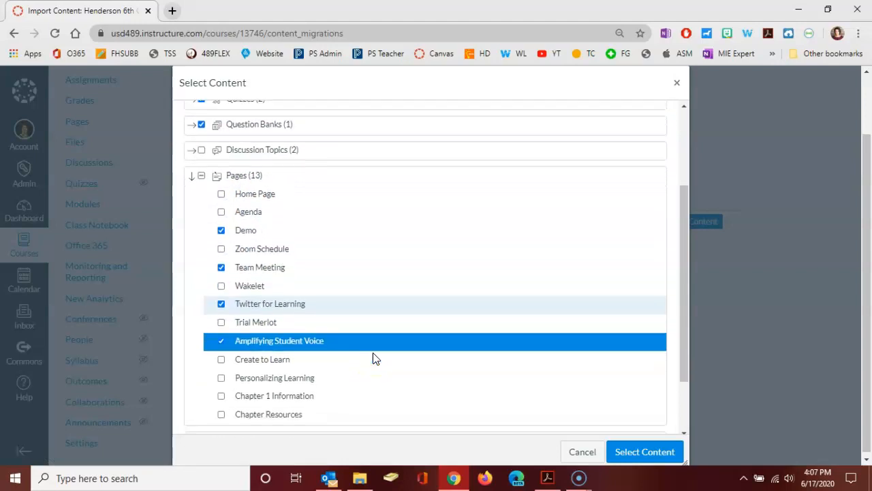
{"action": "scroll", "scroll_direction": "down", "scroll_amount": 3}
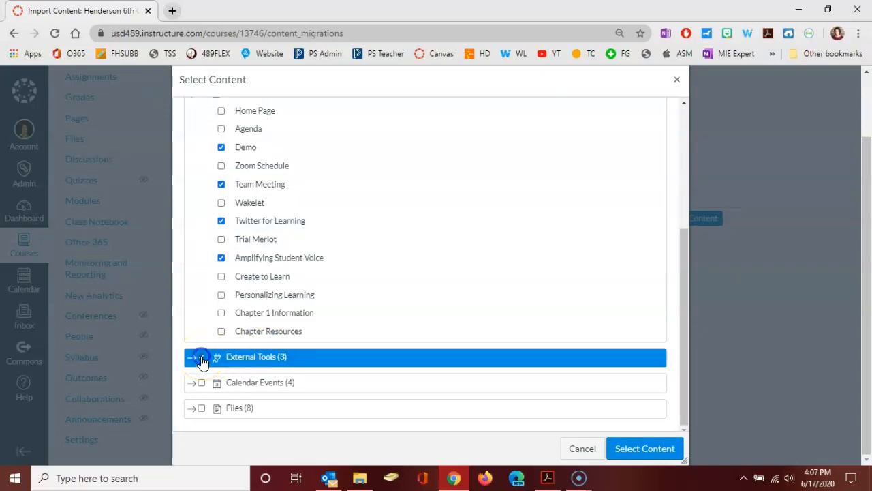
{"action": "left_click", "coordinate": [202, 357]}
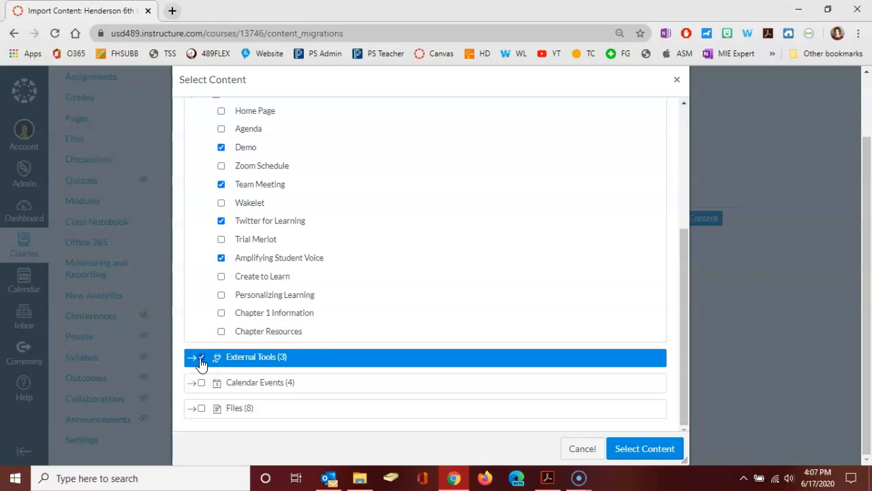
{"action": "mouse_move", "coordinate": [201, 382]}
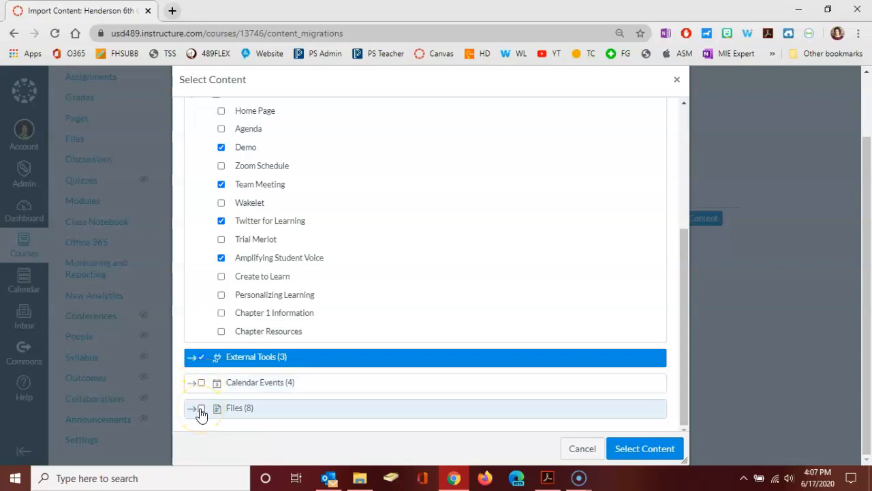
{"action": "left_click", "coordinate": [201, 408]}
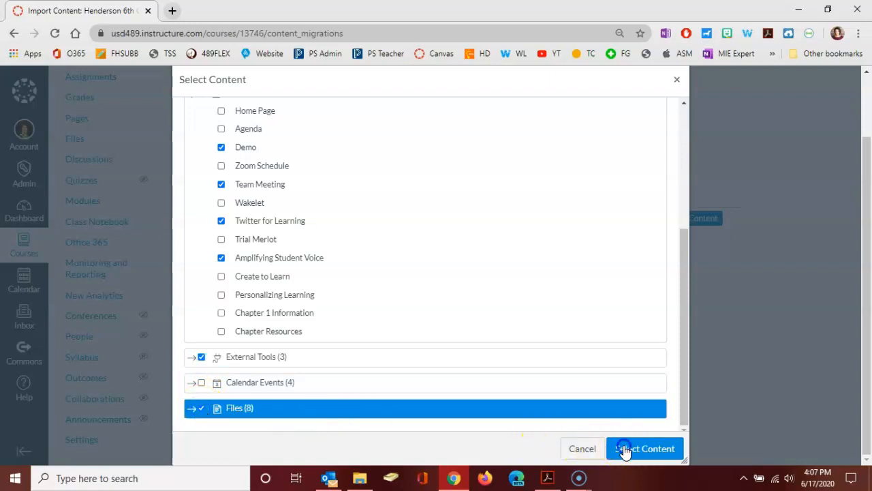
- Submit the content selection so the Mrs. Henderson History course copy starts running
{"action": "left_click", "coordinate": [644, 449]}
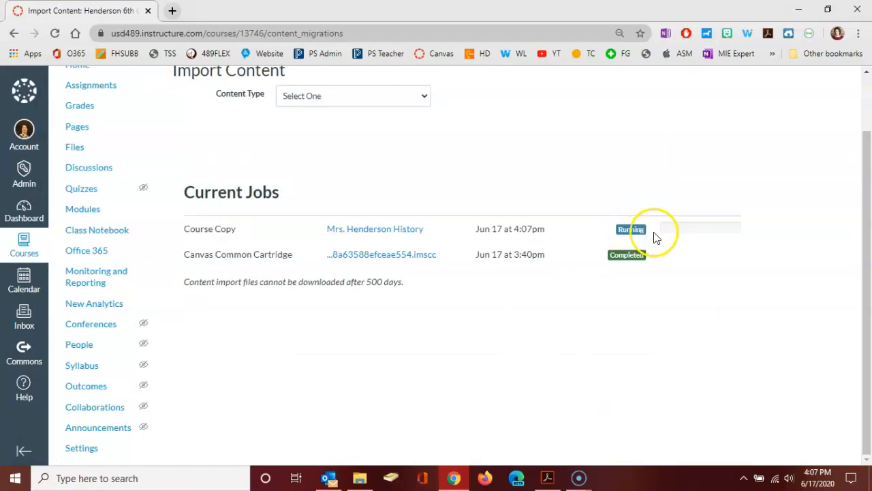
{"action": "mouse_move", "coordinate": [534, 329]}
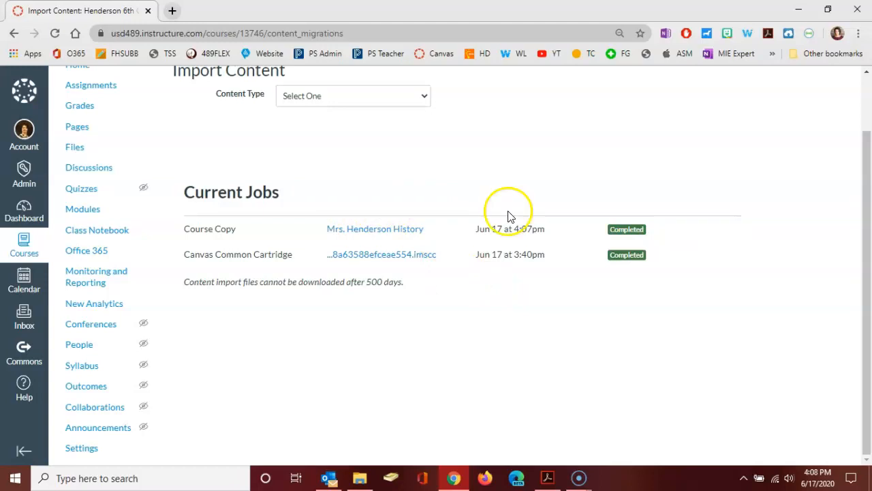
{"action": "mouse_move", "coordinate": [575, 237]}
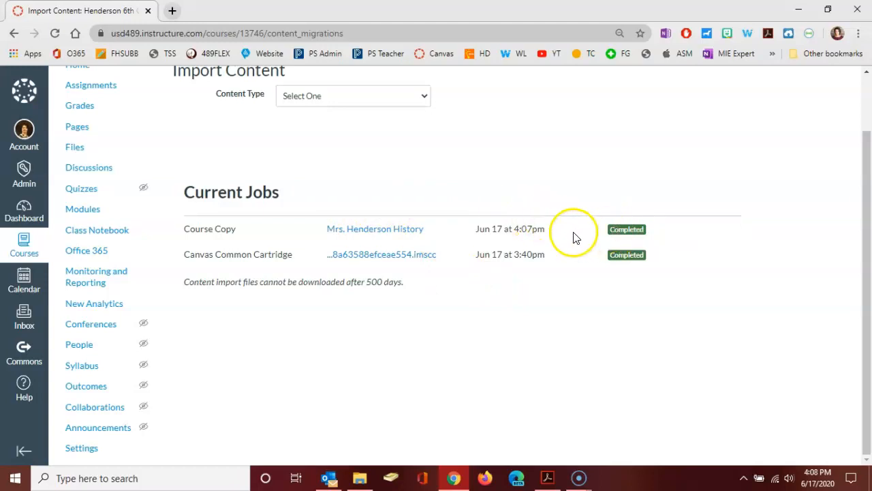
{"action": "mouse_move", "coordinate": [501, 197]}
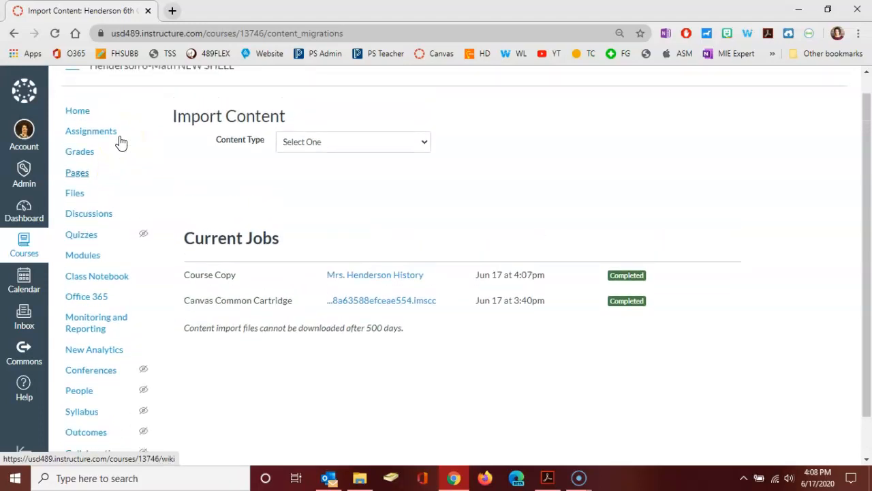
- Review the new shell's Assignments list of imported example assignments and discussions
{"action": "left_click", "coordinate": [90, 131]}
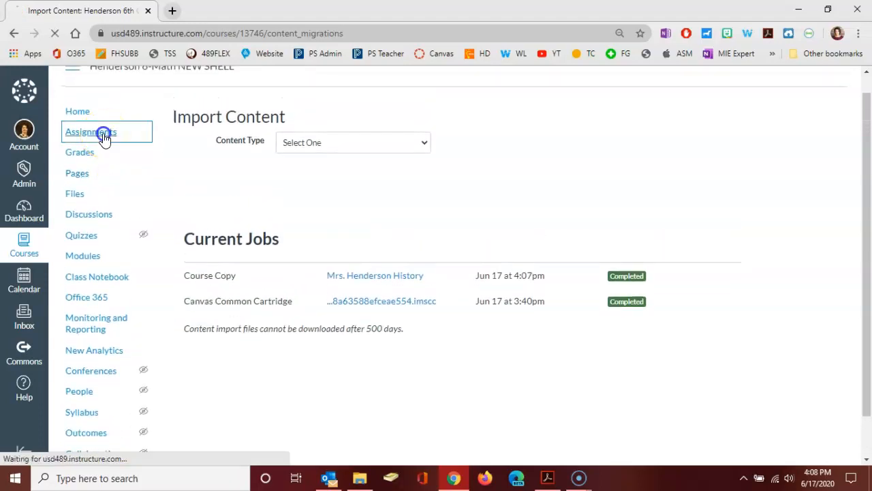
{"action": "left_click", "coordinate": [90, 131]}
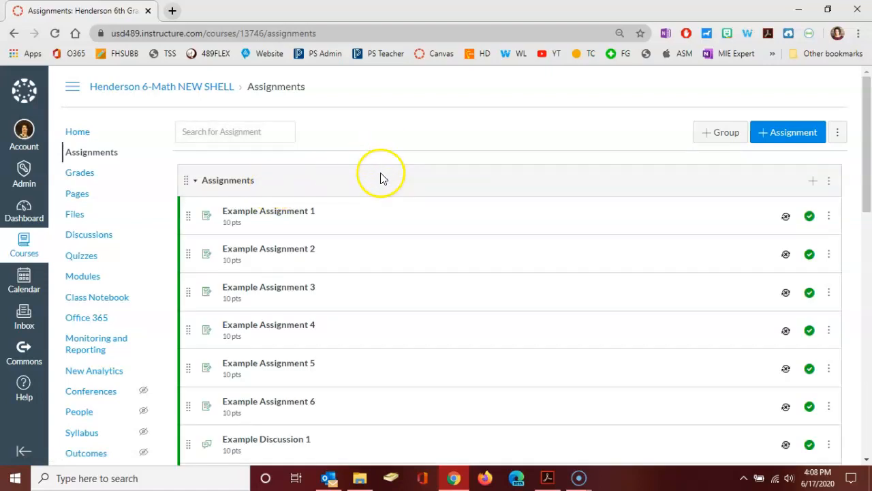
{"action": "scroll", "scroll_direction": "down", "scroll_amount": 3}
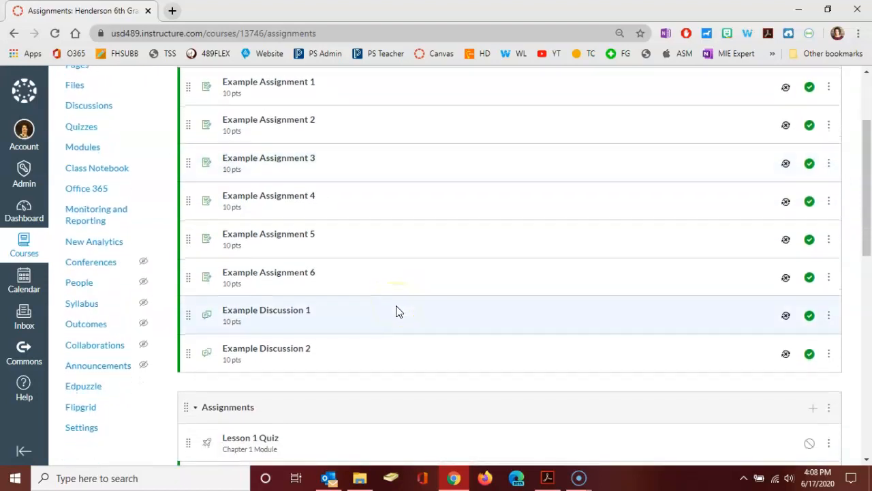
{"action": "scroll", "scroll_direction": "down", "scroll_amount": 3}
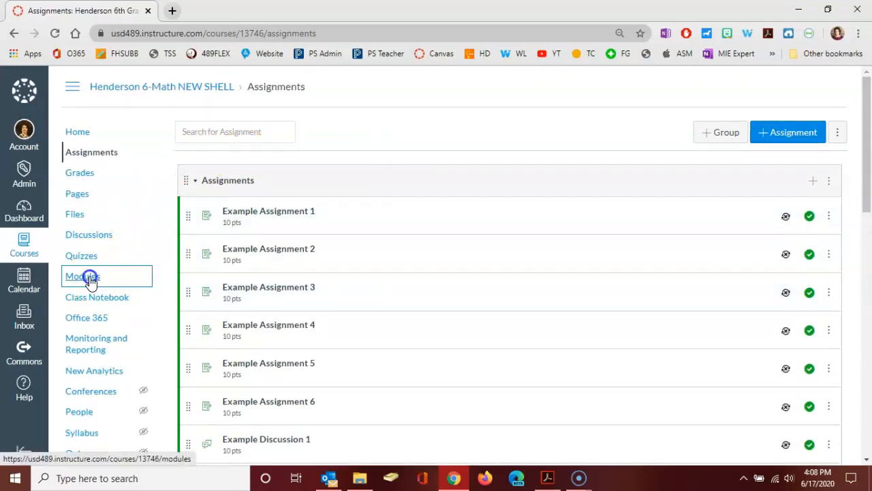
- View the new shell's Modules page listing Example Module 1 and Chapter 1 items
{"action": "left_click", "coordinate": [82, 276]}
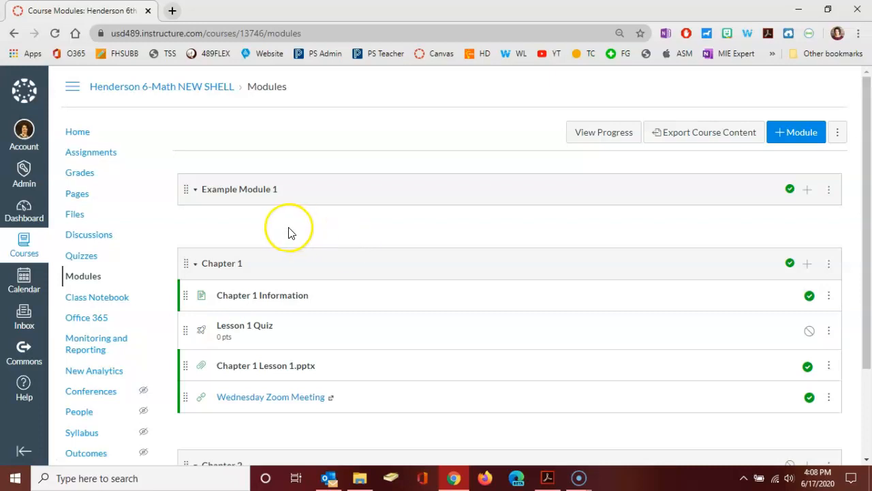
{"action": "mouse_move", "coordinate": [280, 226]}
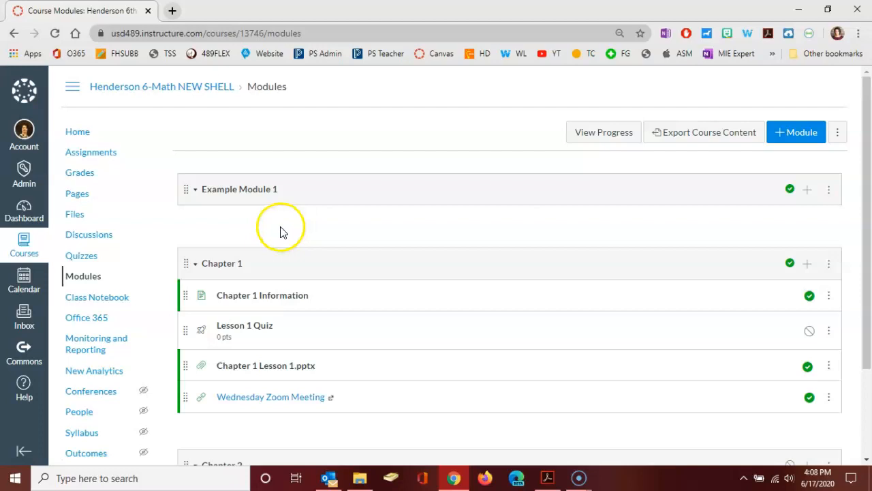